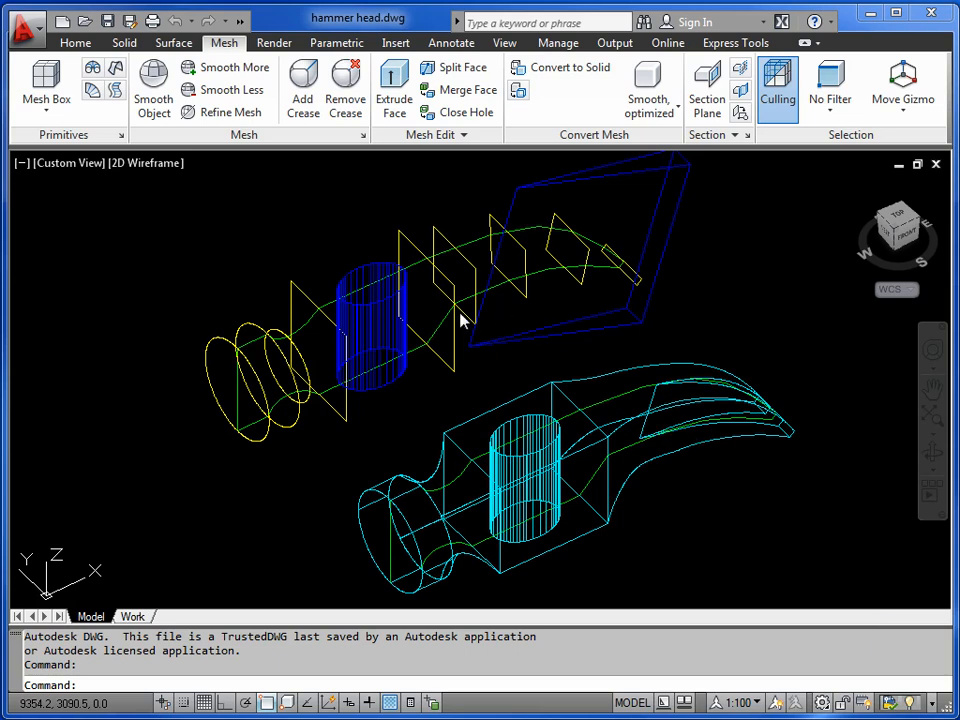
mouse_move(388, 388)
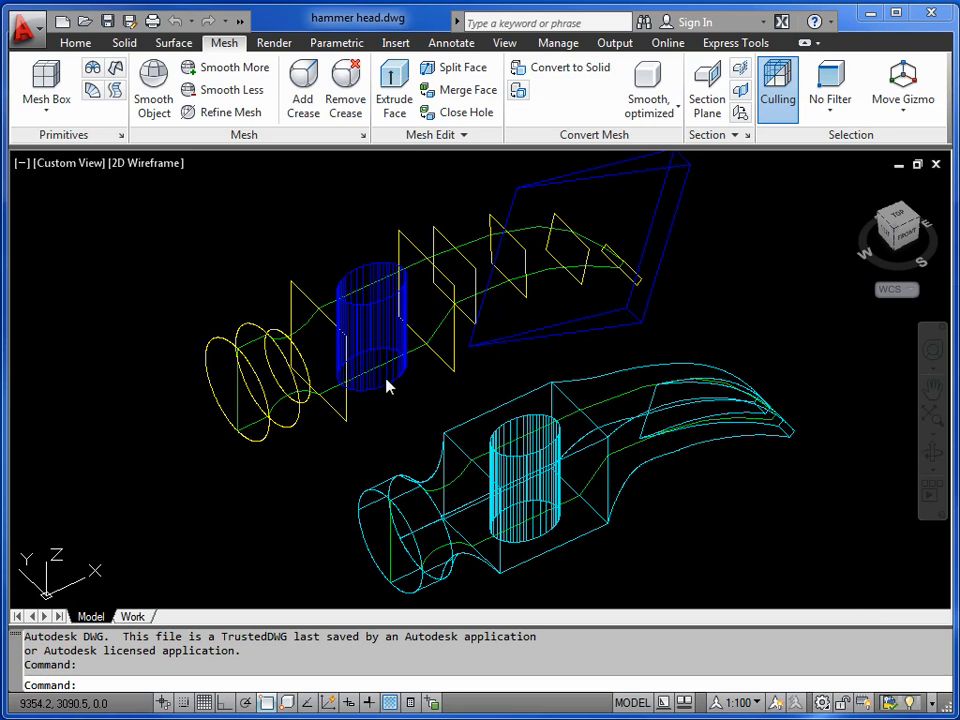
mouse_move(452, 460)
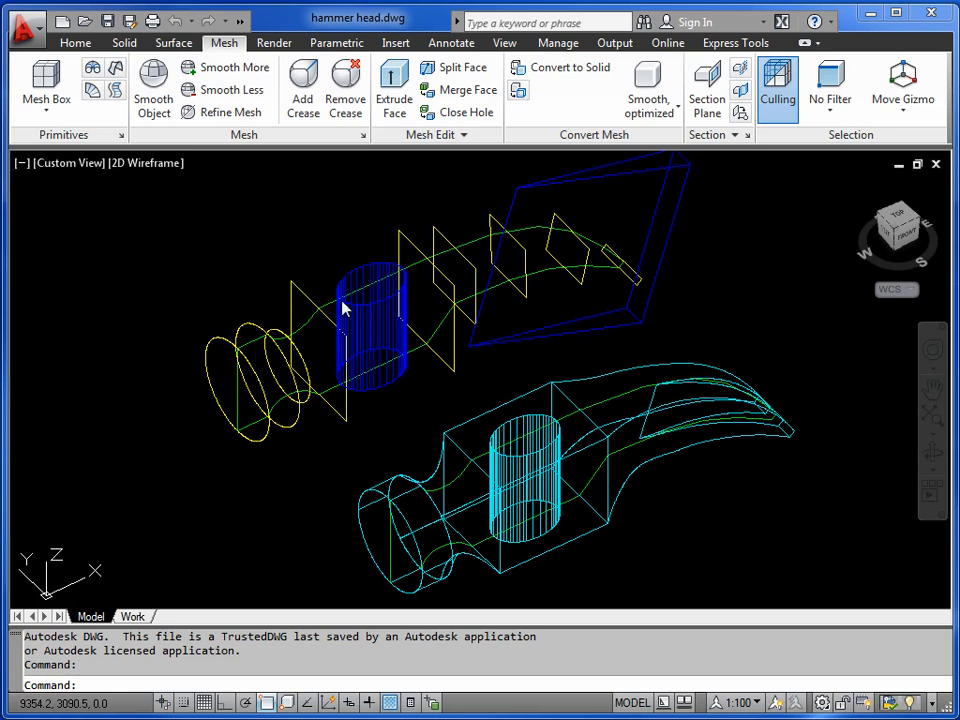
mouse_move(480, 252)
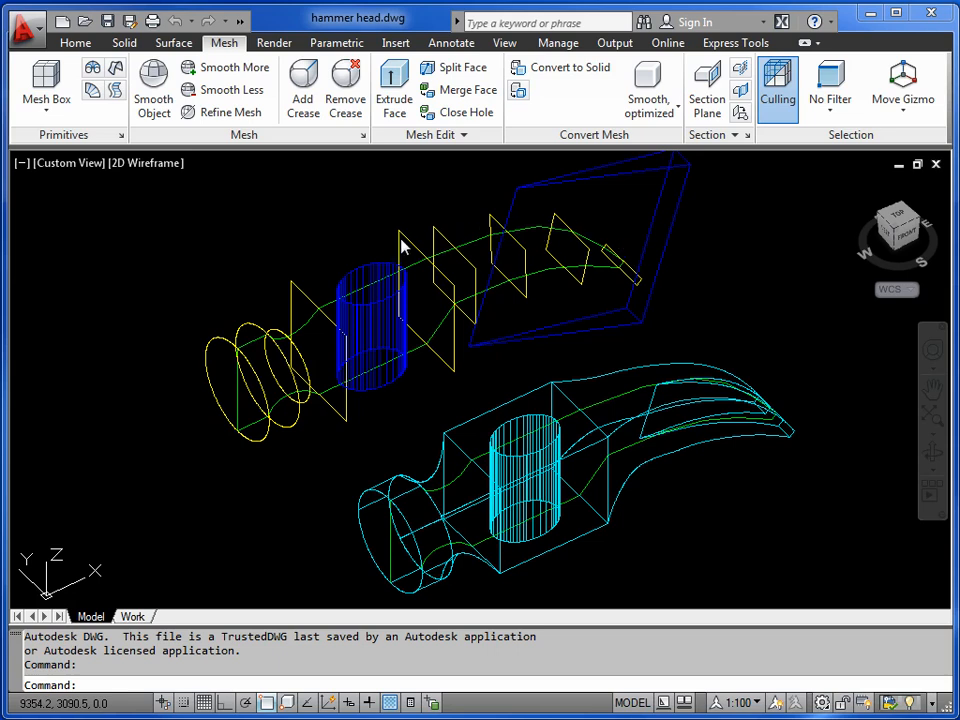
mouse_move(304, 350)
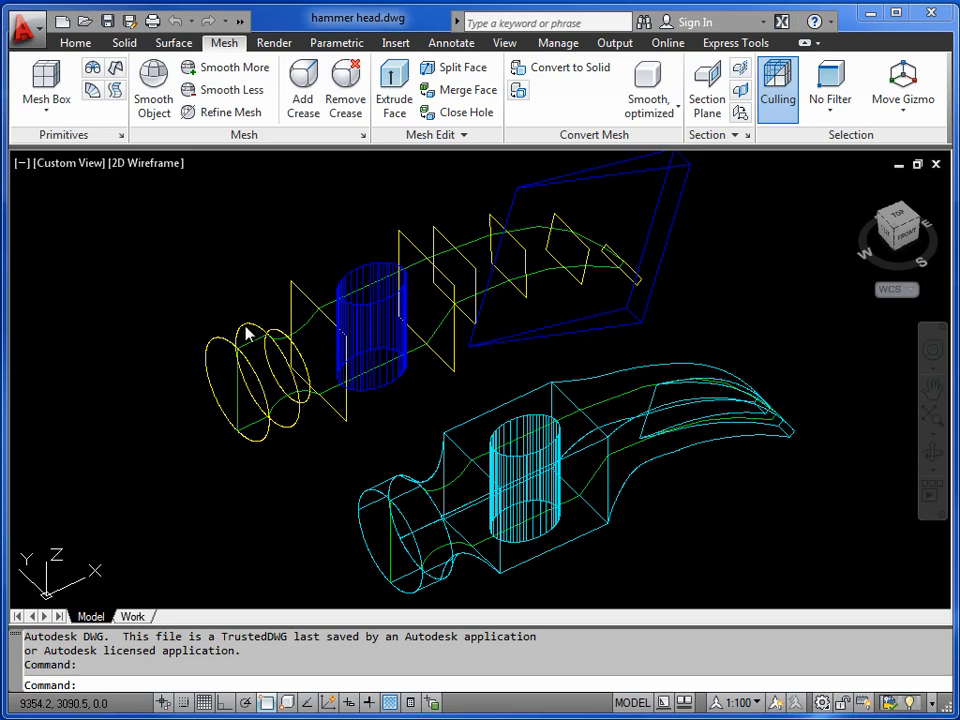
mouse_move(248, 332)
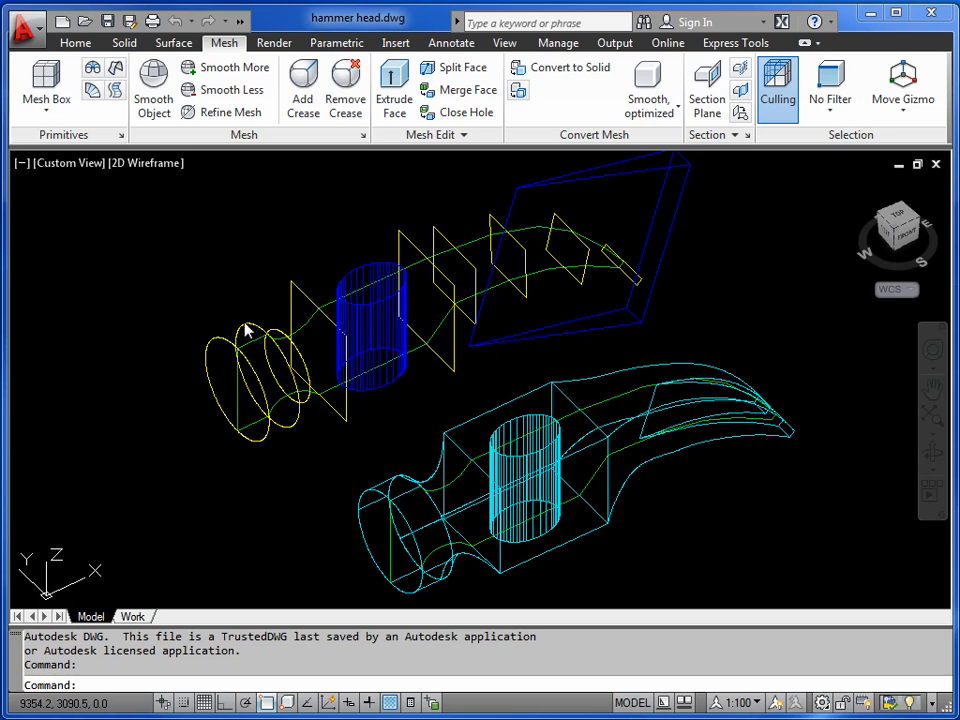
mouse_move(404, 256)
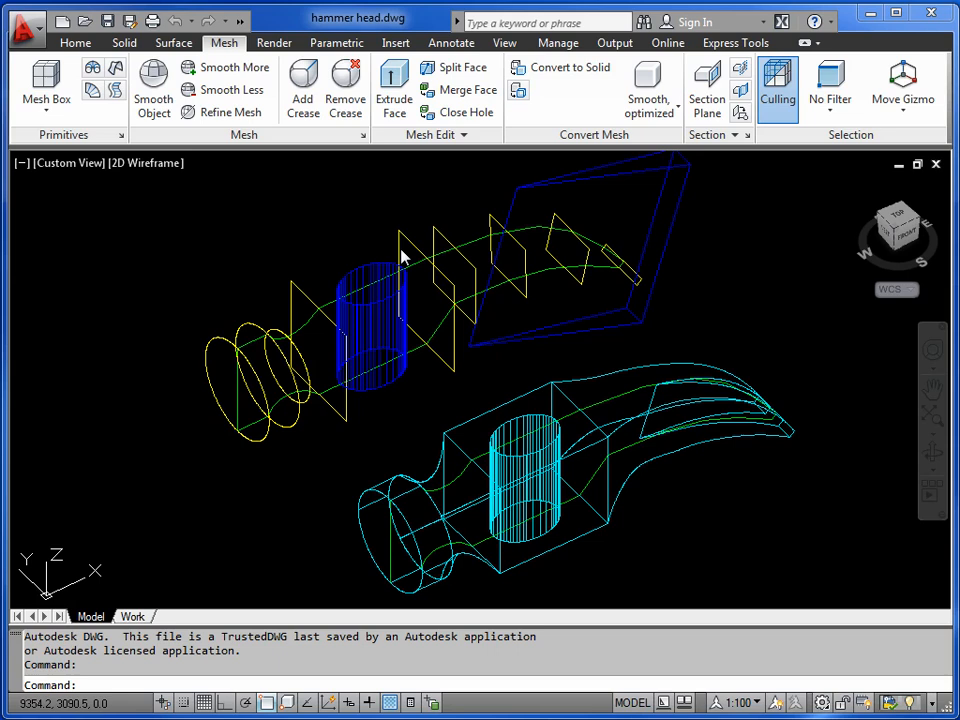
mouse_move(278, 340)
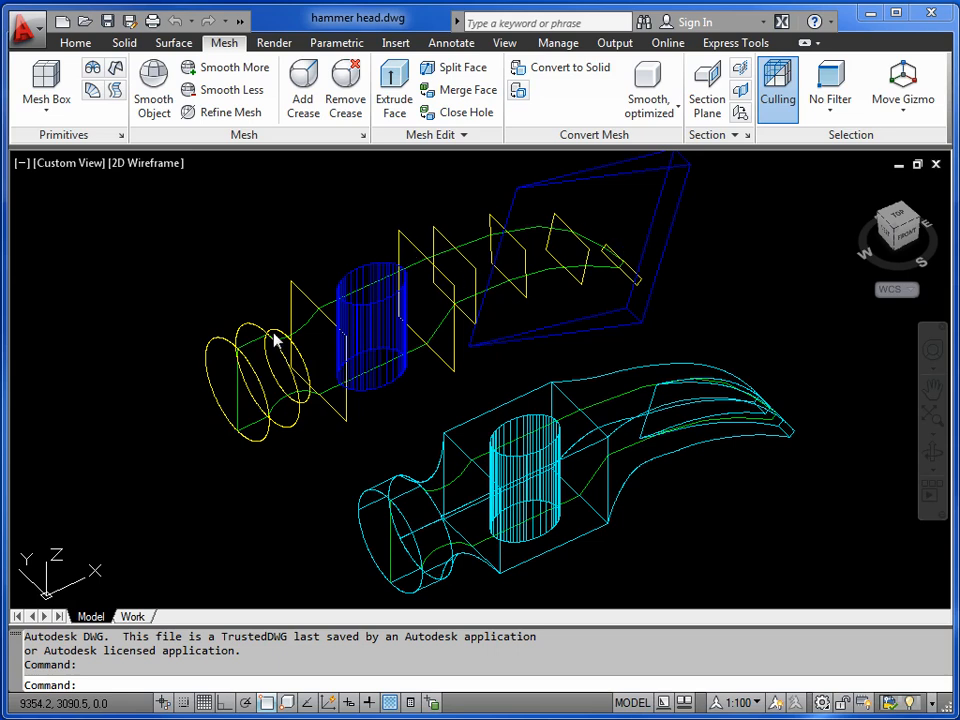
mouse_move(272, 340)
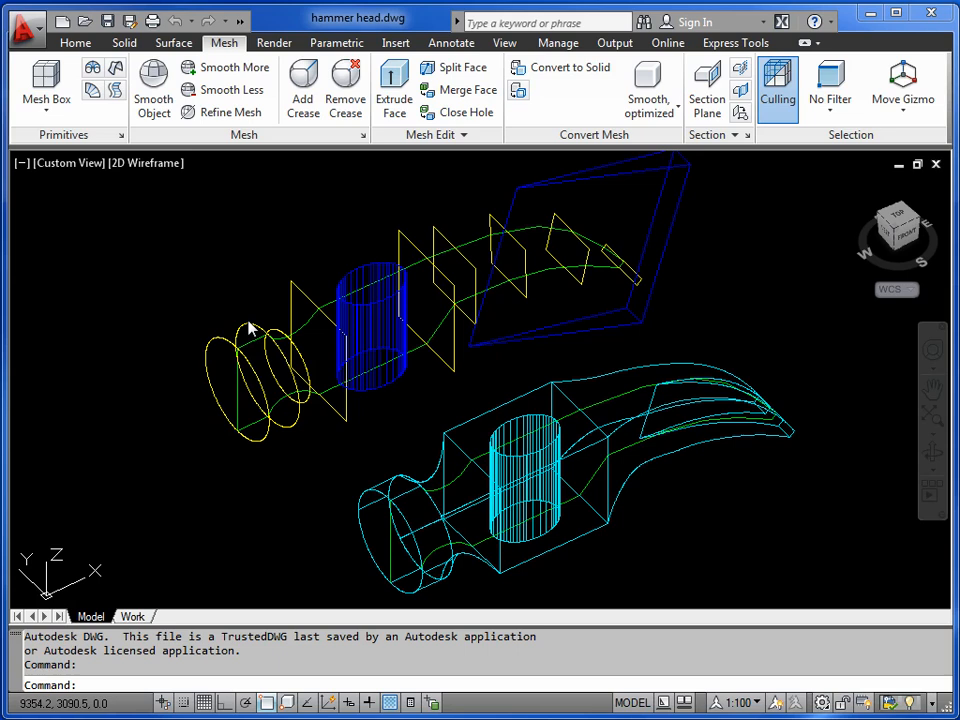
mouse_move(512, 218)
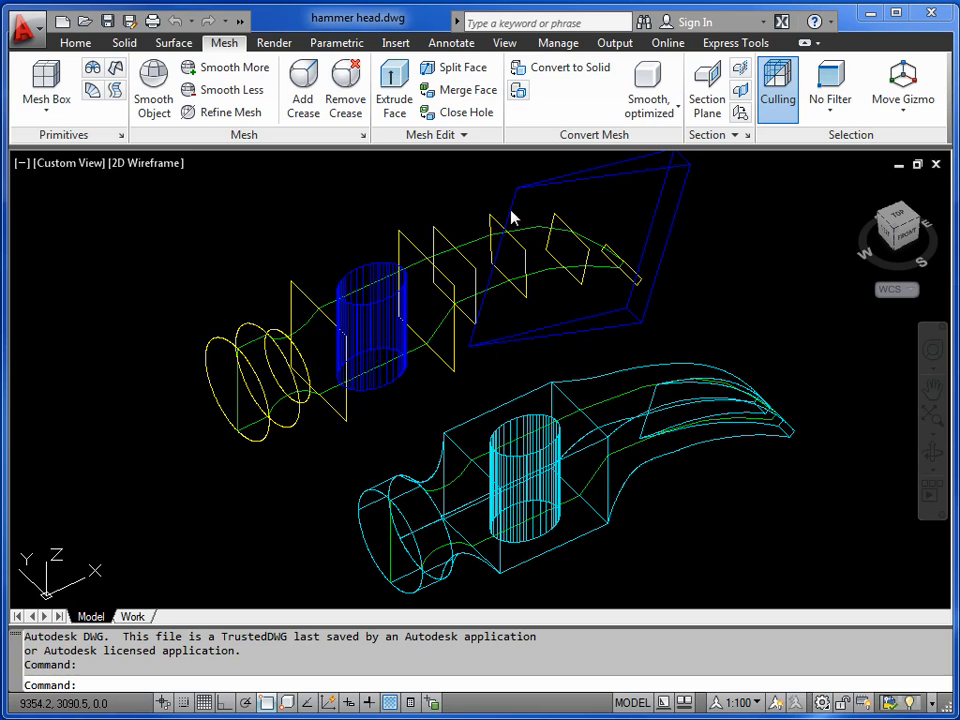
mouse_move(236, 340)
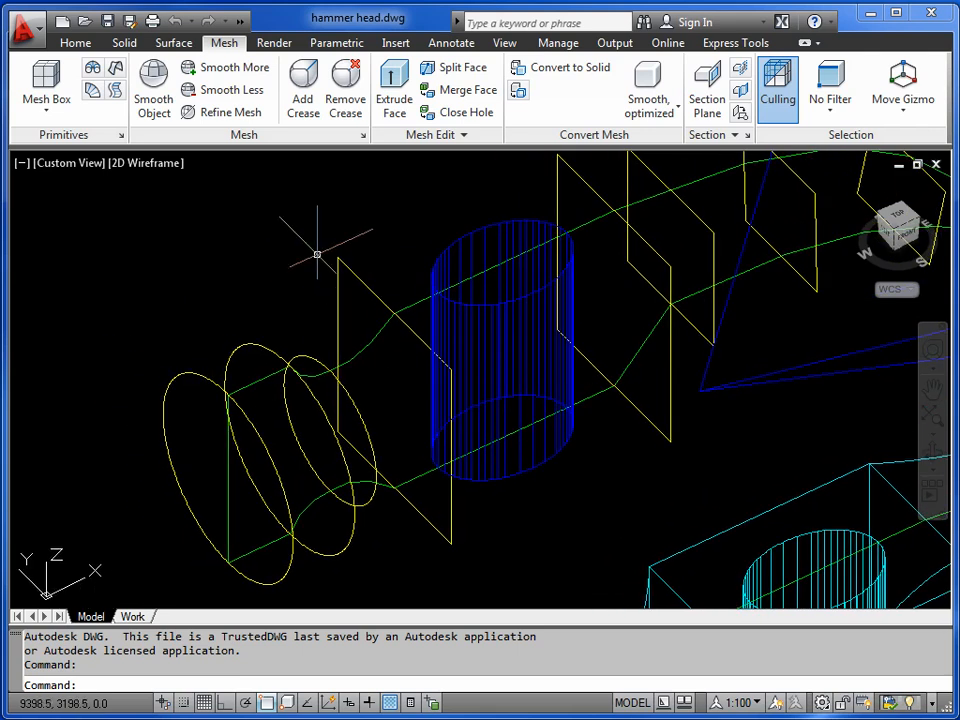
Start a LOFT in Solid mode (MO, SO) through the three front cross sections.
type("1")
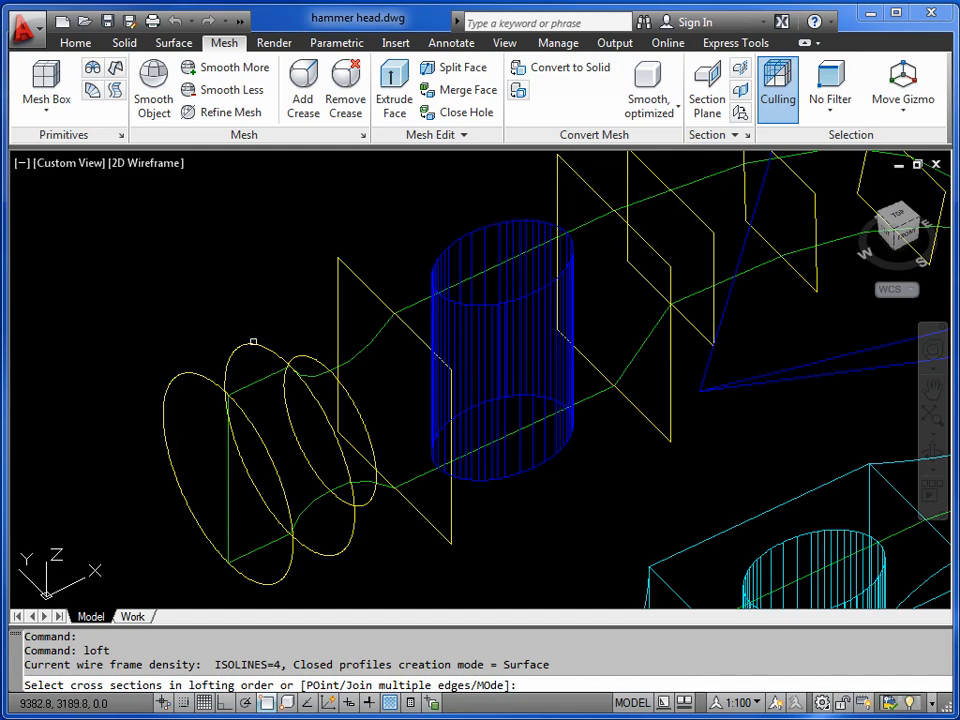
mouse_move(252, 344)
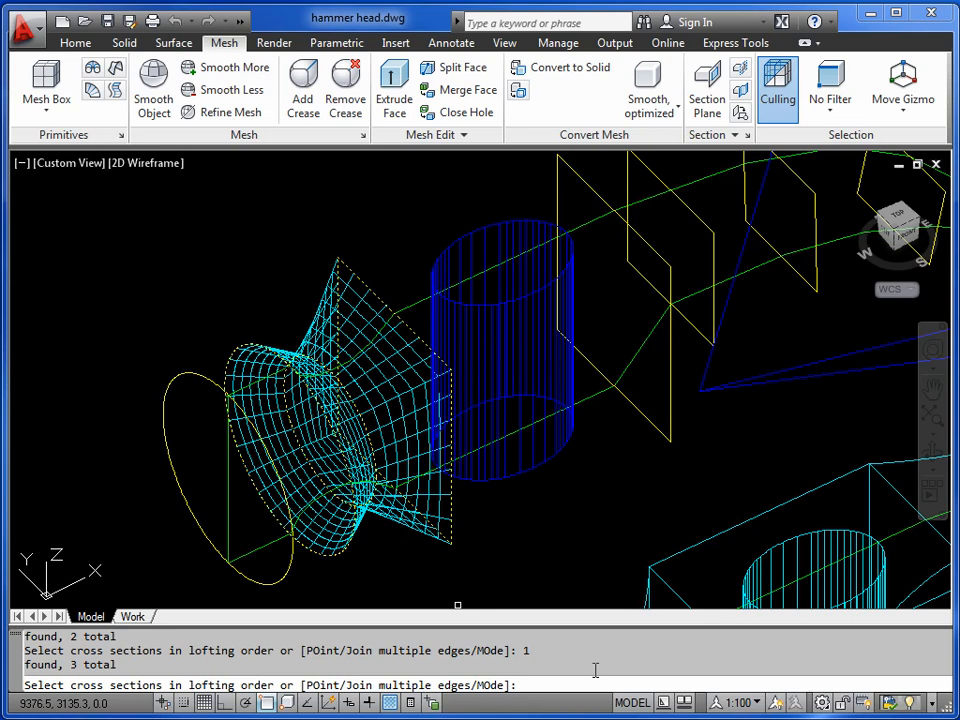
type("mo")
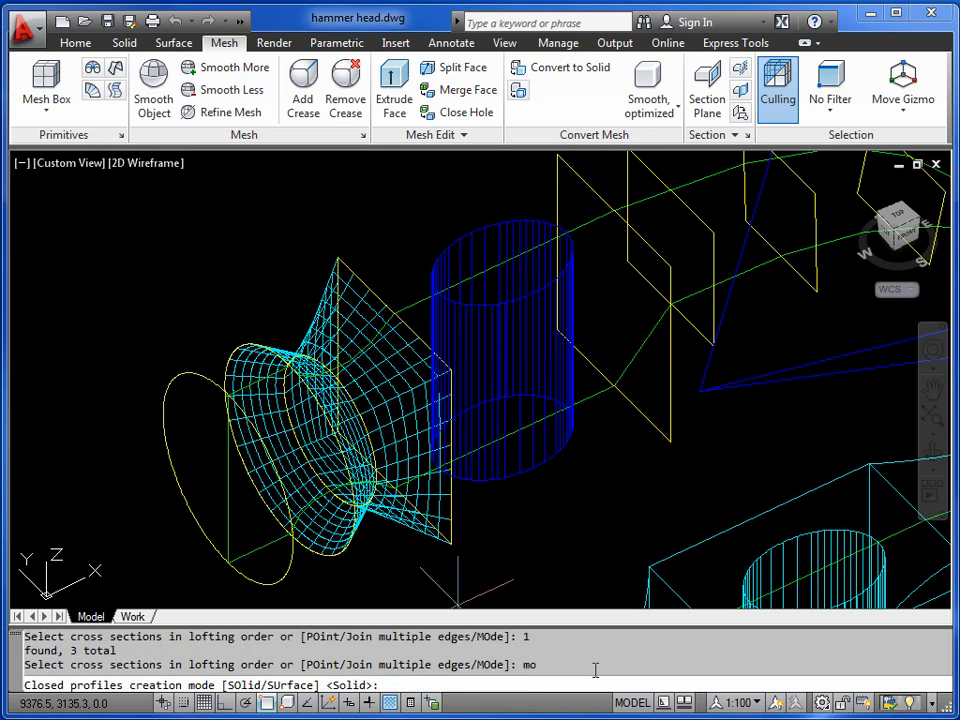
type("so")
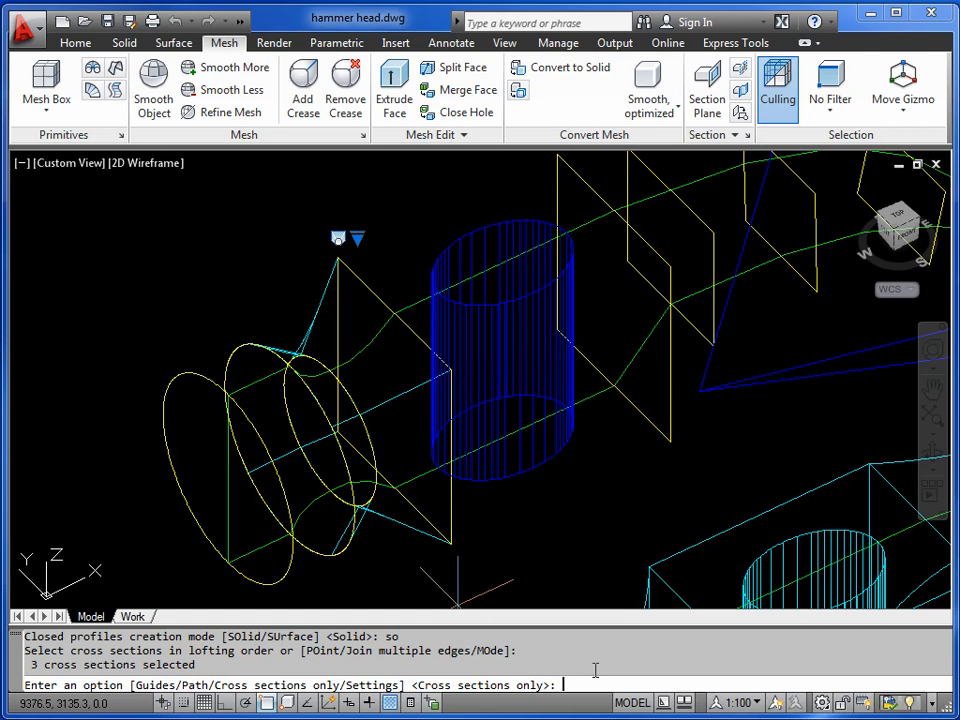
mouse_move(416, 330)
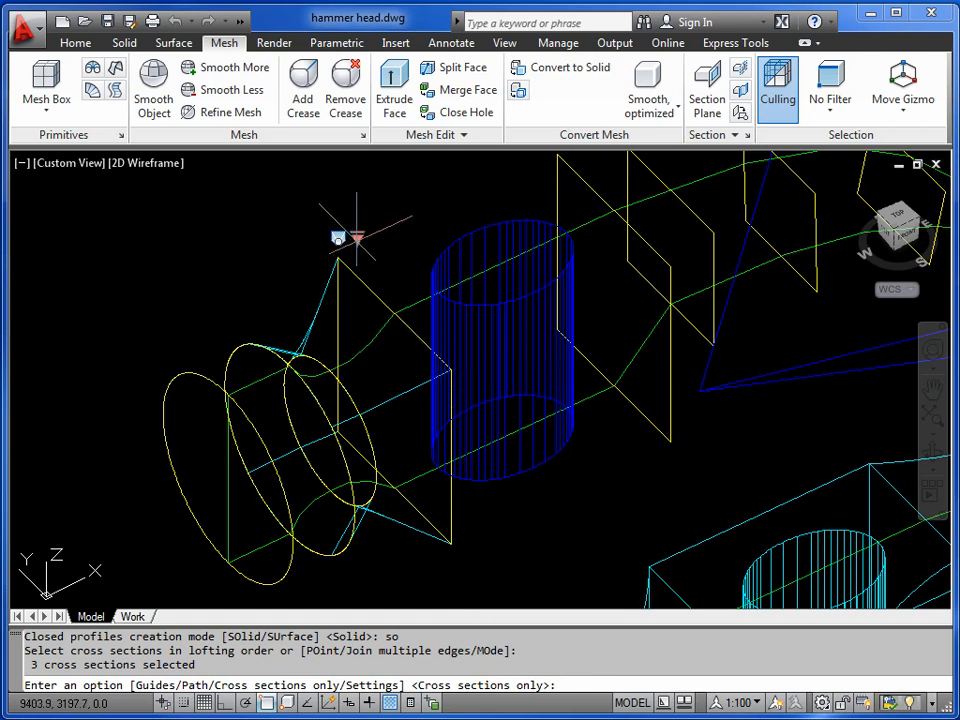
mouse_move(356, 236)
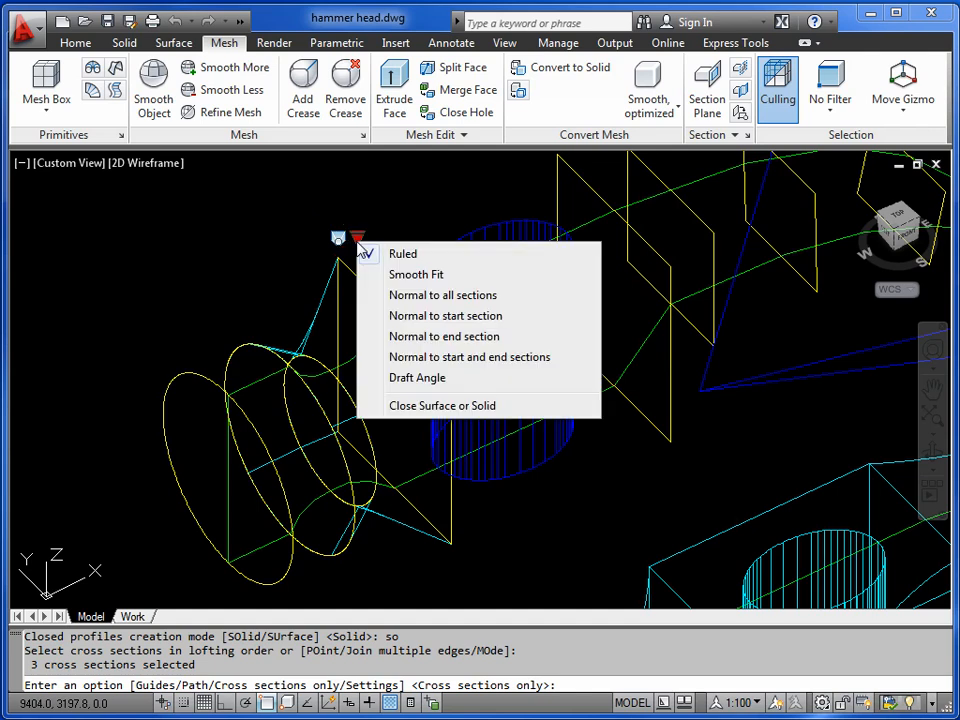
mouse_move(416, 274)
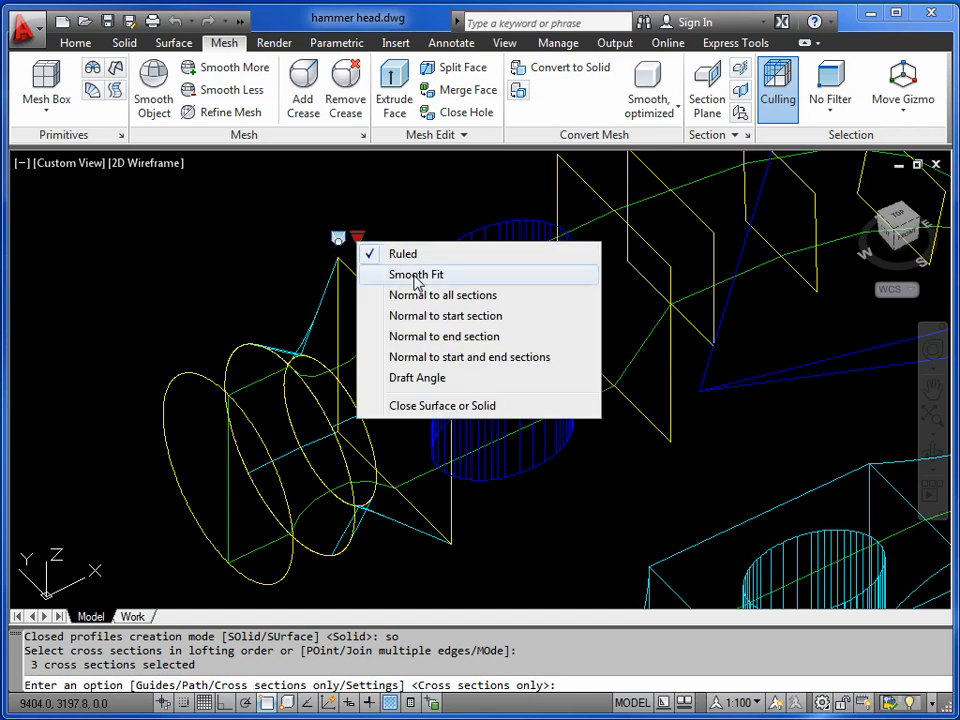
mouse_move(402, 254)
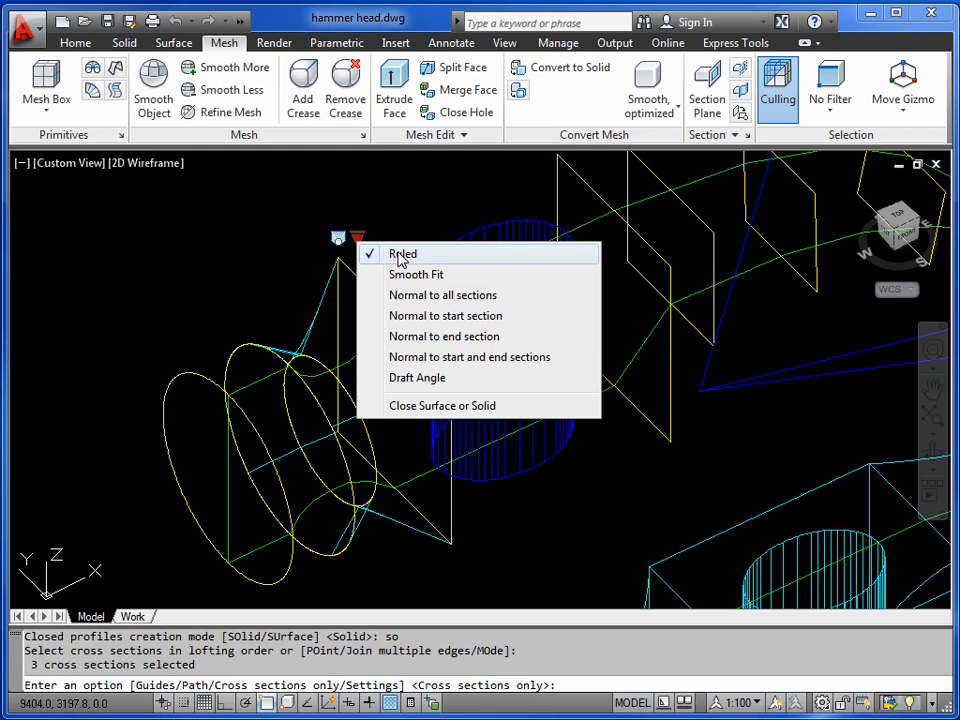
mouse_move(414, 280)
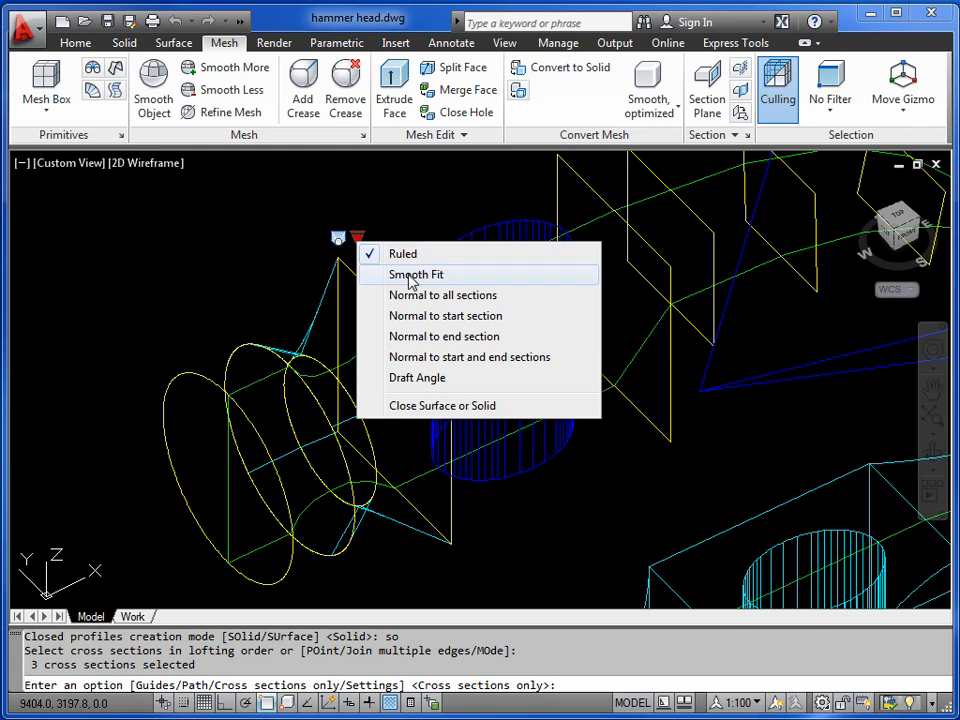
mouse_move(402, 252)
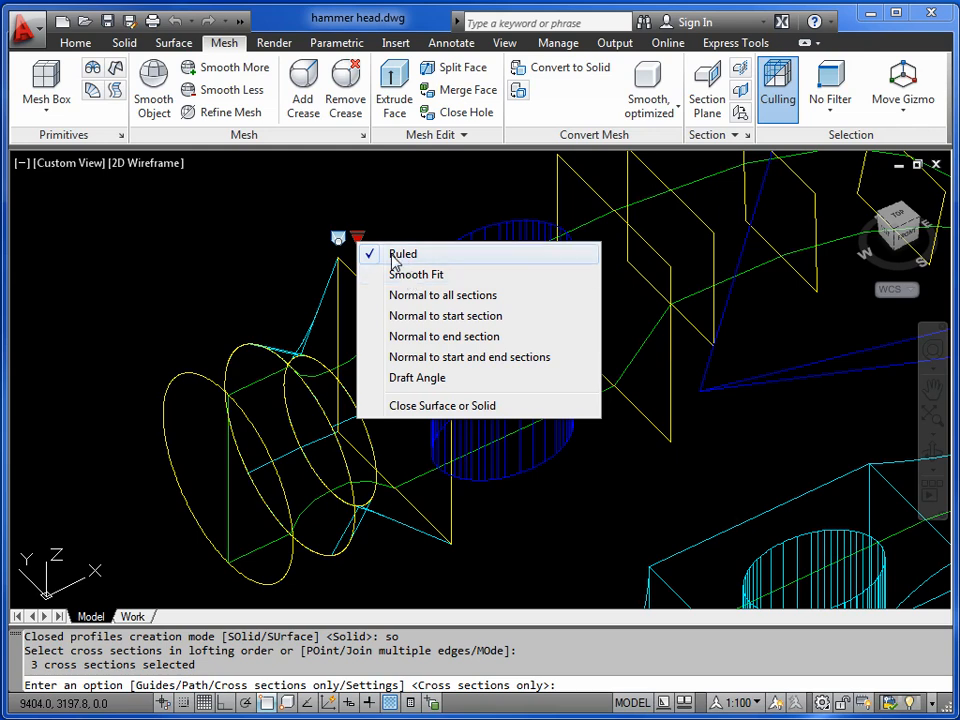
mouse_move(444, 296)
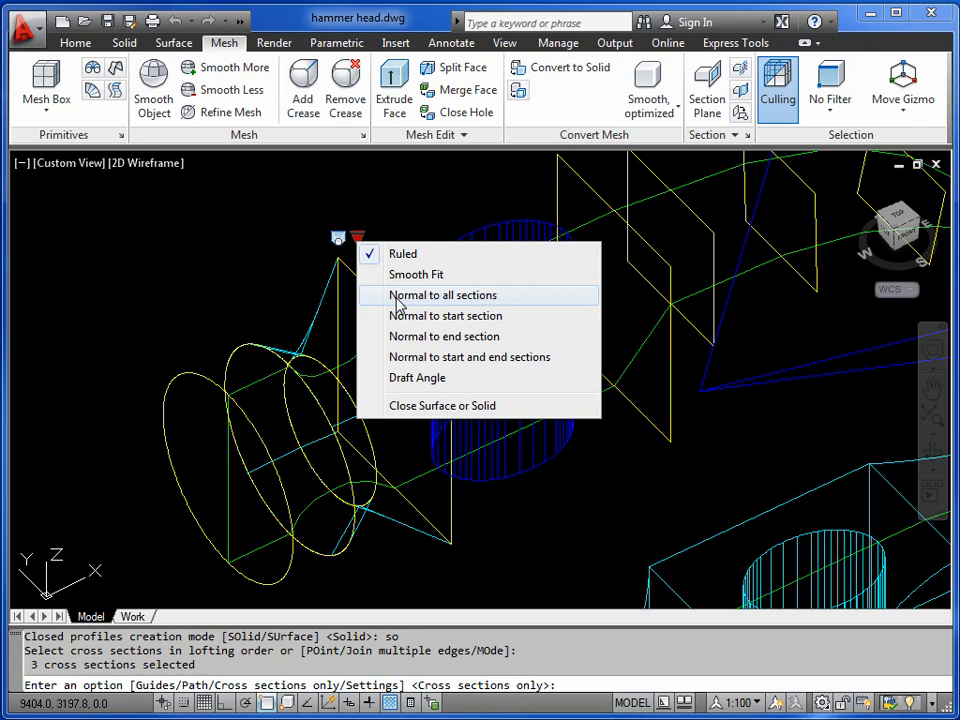
Browse and dismiss the loft fitting options menu without choosing one.
left_click(442, 296)
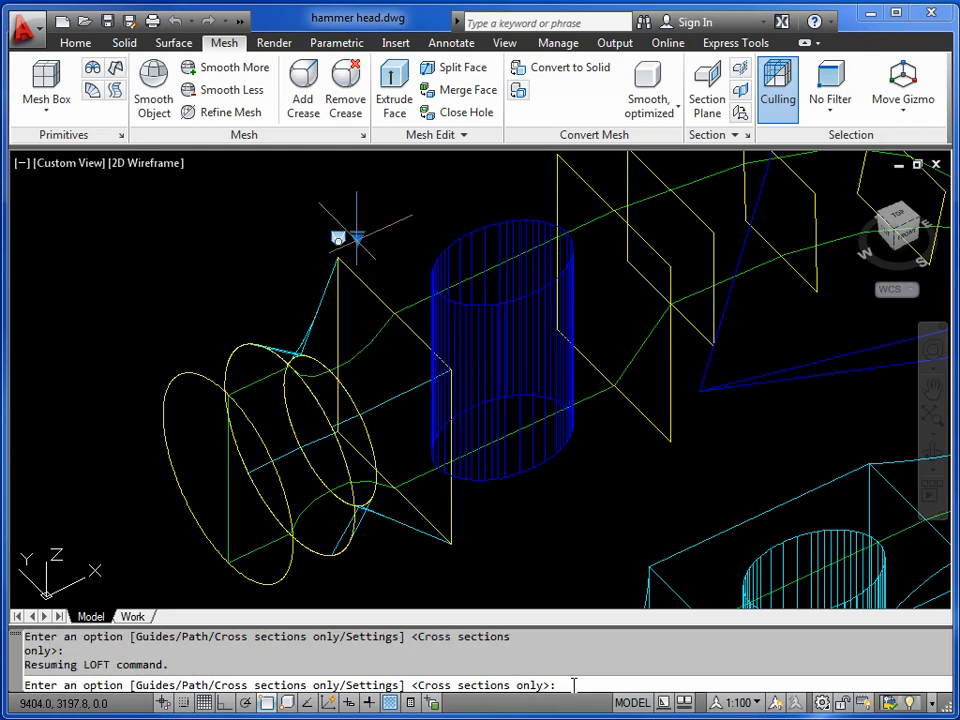
Choose Smooth Fit in the Loft Settings dialog (S) and confirm it.
type("s")
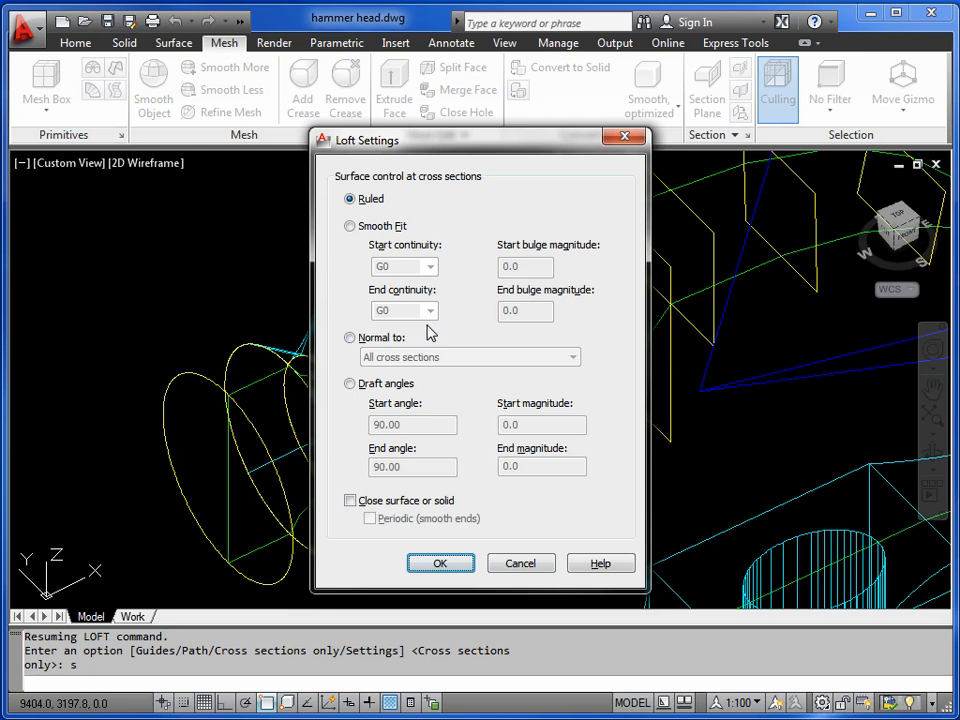
mouse_move(350, 226)
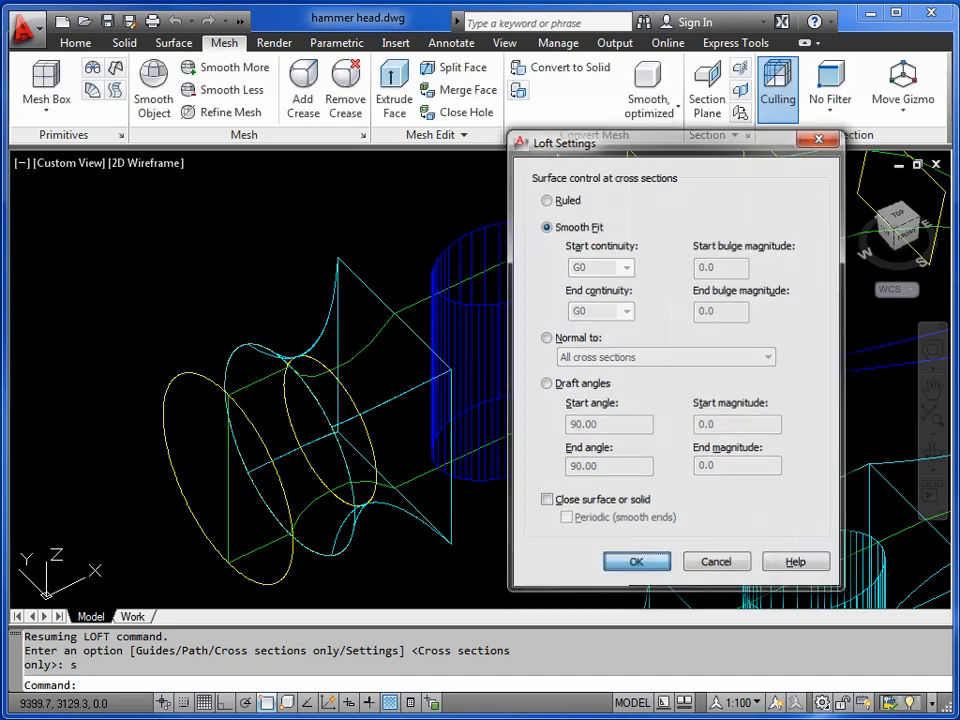
left_click(636, 560)
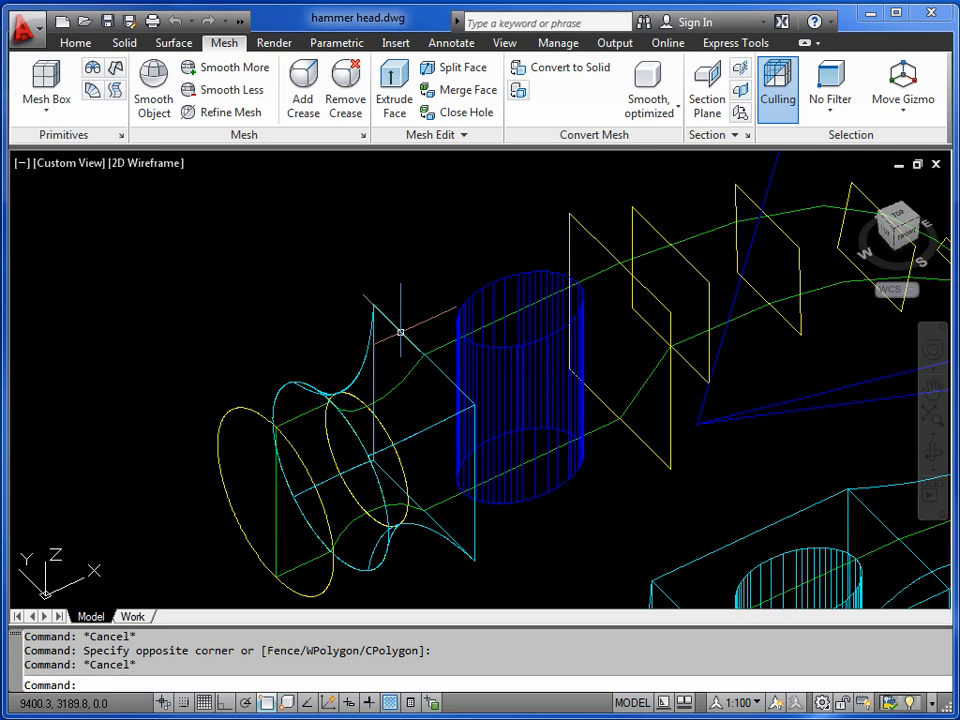
mouse_move(420, 300)
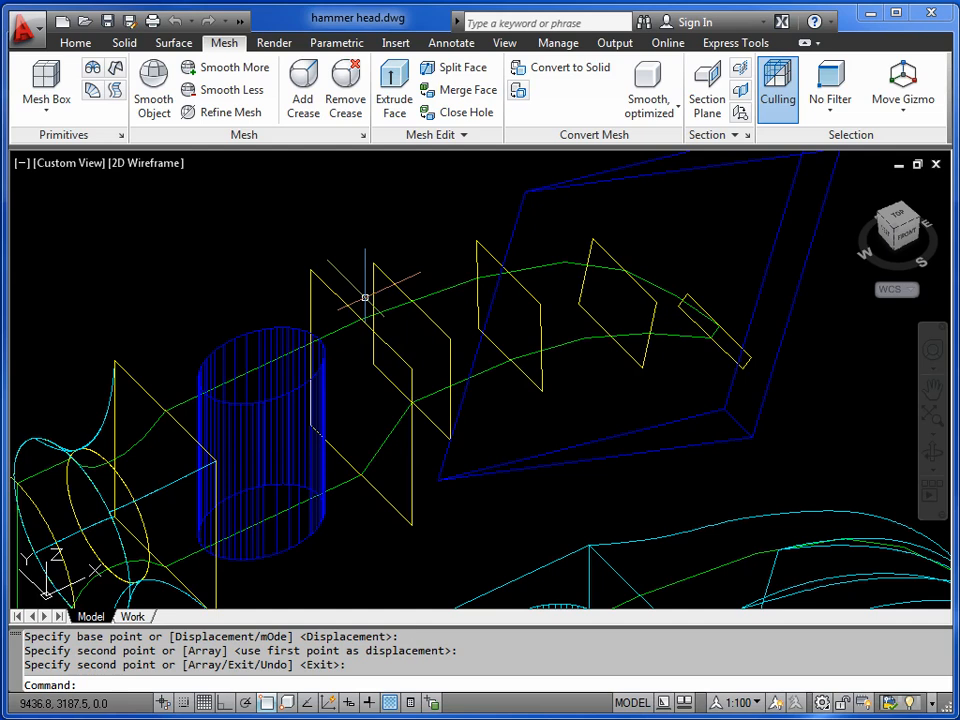
mouse_move(328, 292)
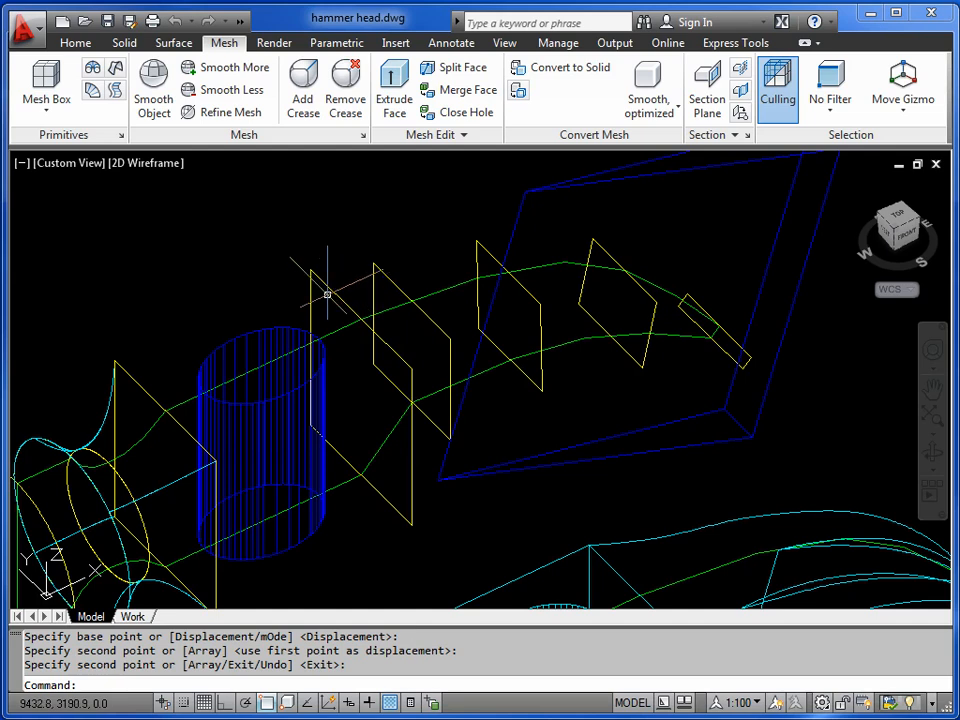
Start a LOFT and pick the first of the five claw cross sections.
type("loft")
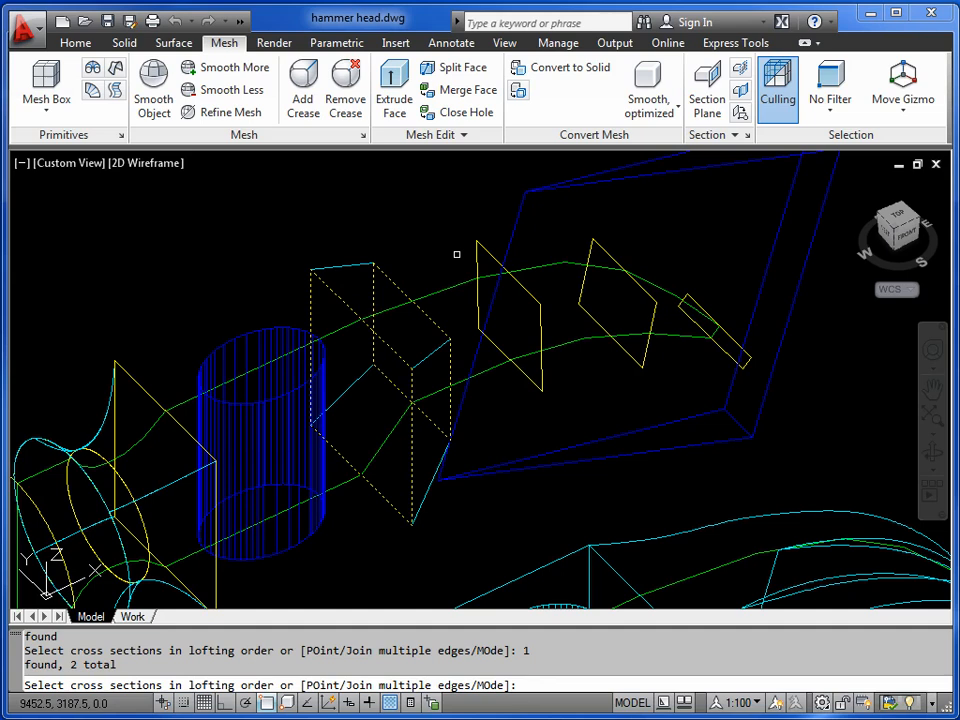
left_click(604, 248)
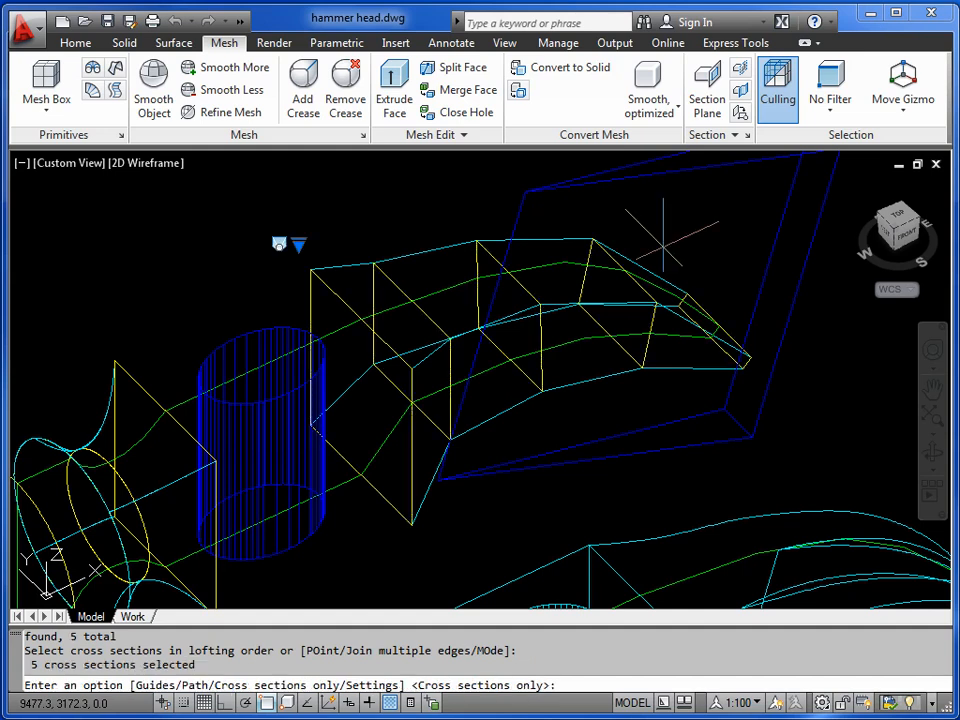
mouse_move(300, 240)
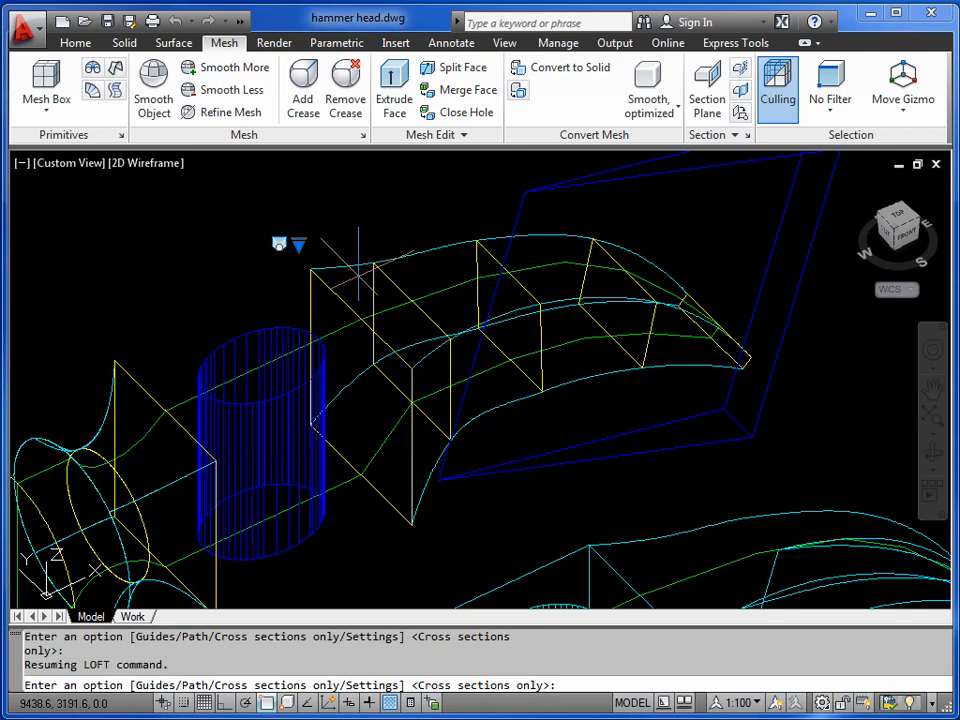
mouse_move(360, 210)
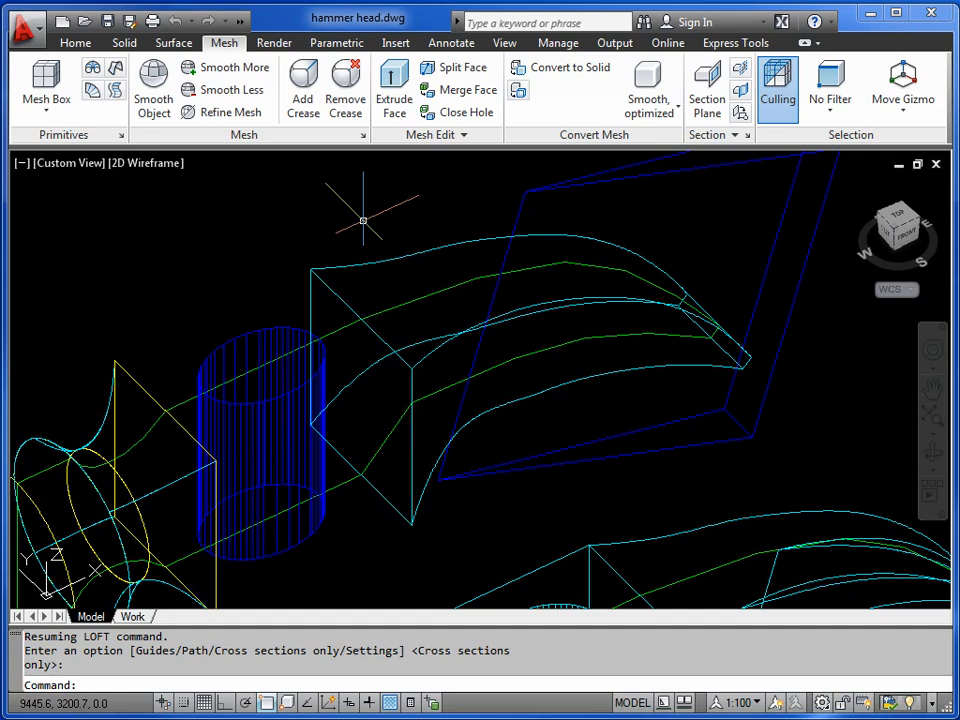
mouse_move(276, 388)
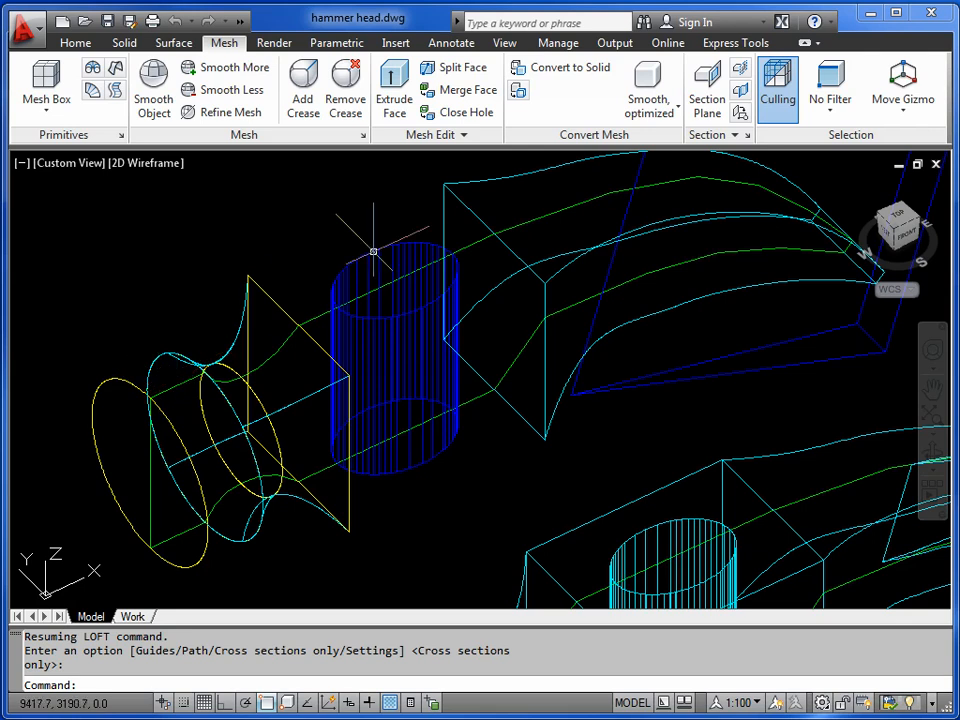
mouse_move(132, 344)
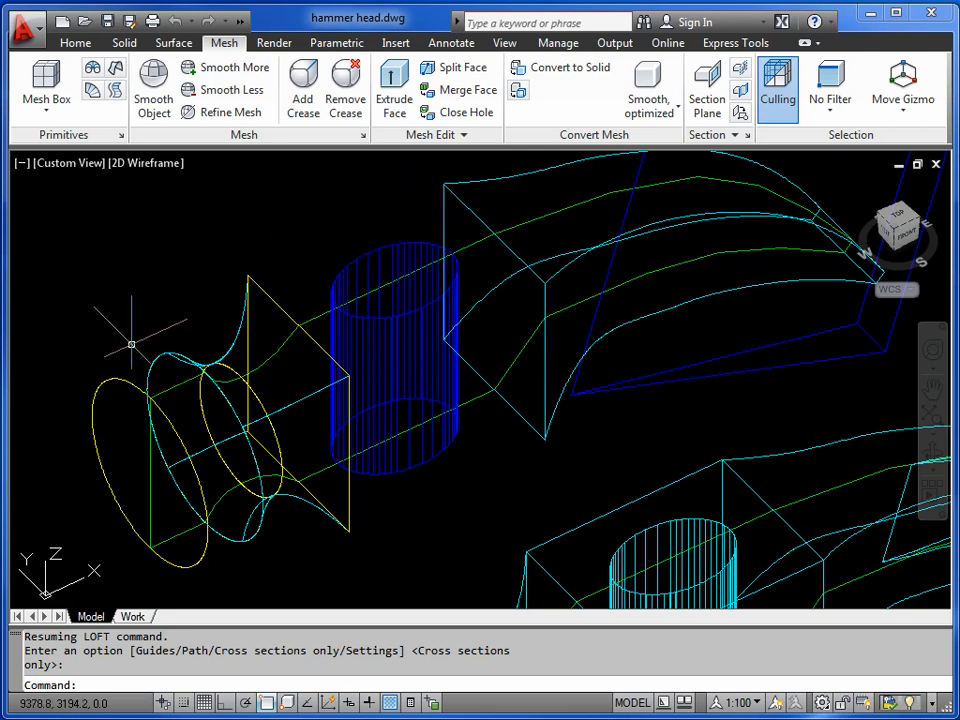
Start an extrusion (EXT) of the neck's end circle for the striking face.
type("ext")
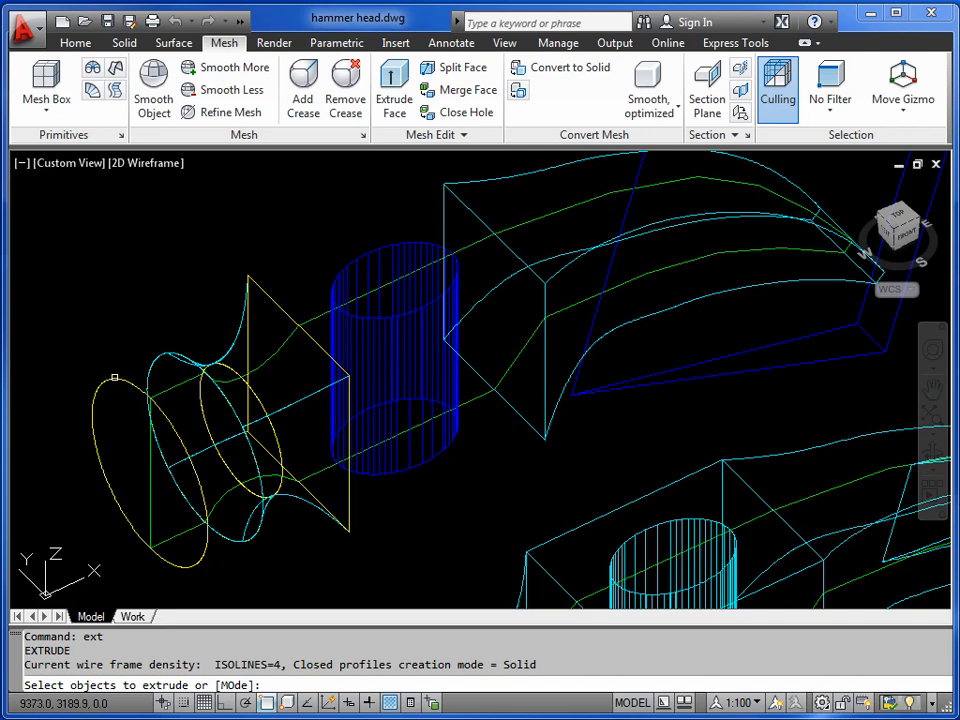
left_click(120, 378)
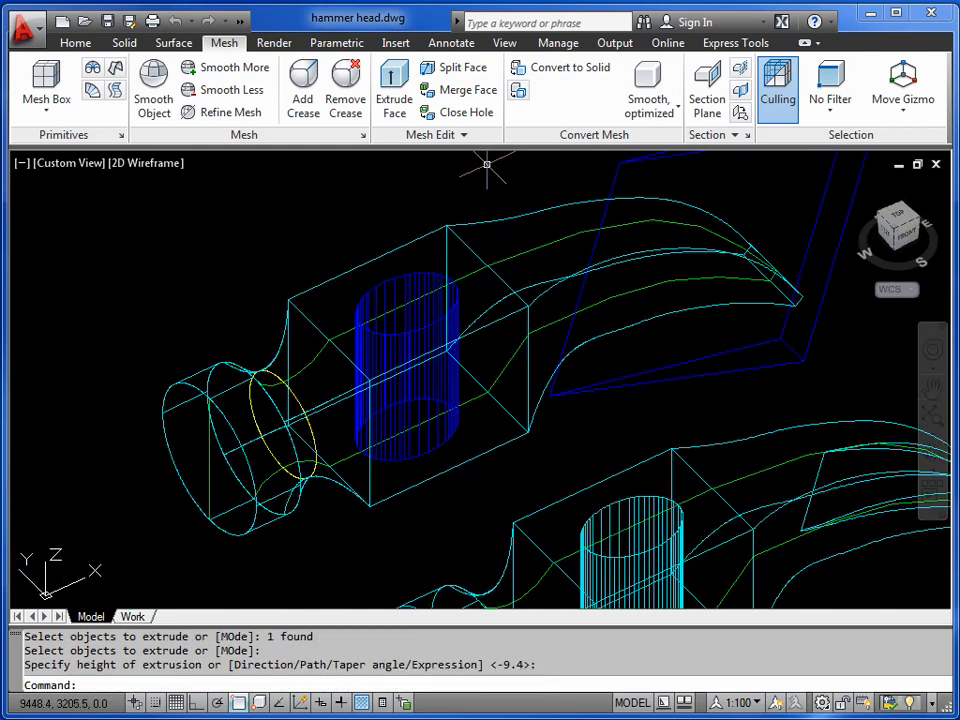
Set the extrusion height to finish the striking-face solid.
left_click(76, 42)
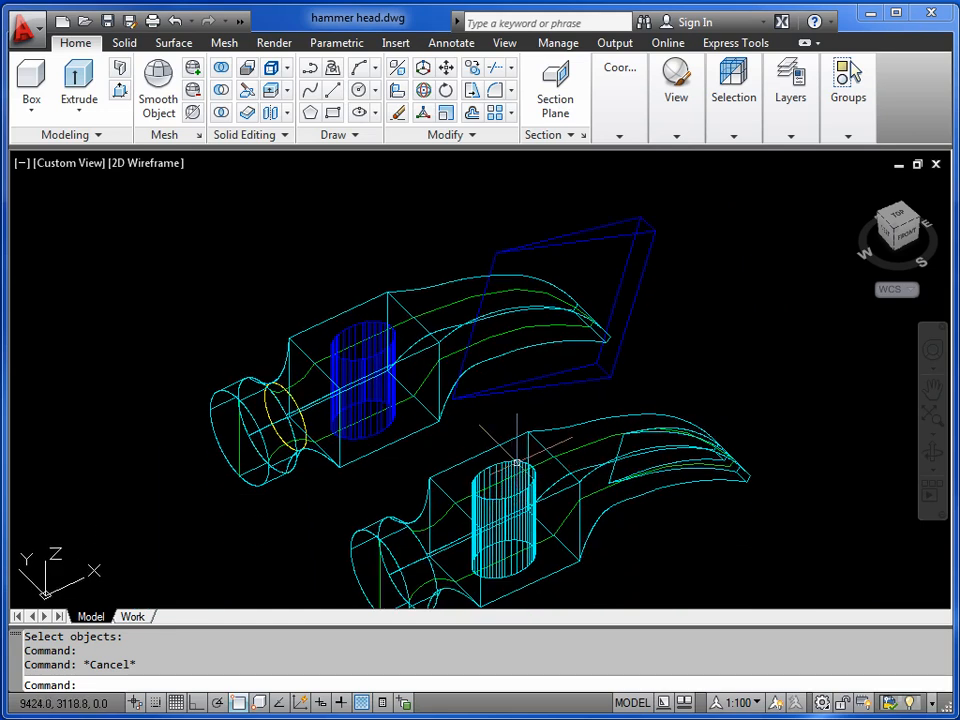
mouse_move(628, 444)
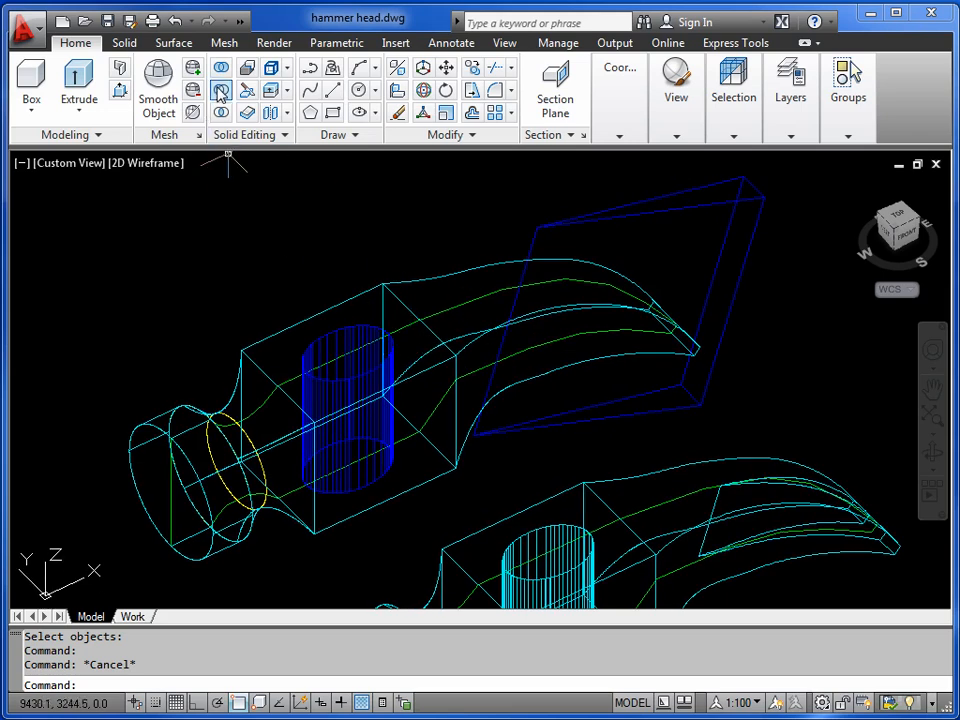
Orbit to view the new hammer head beside the reference from another 3D angle.
left_click(220, 92)
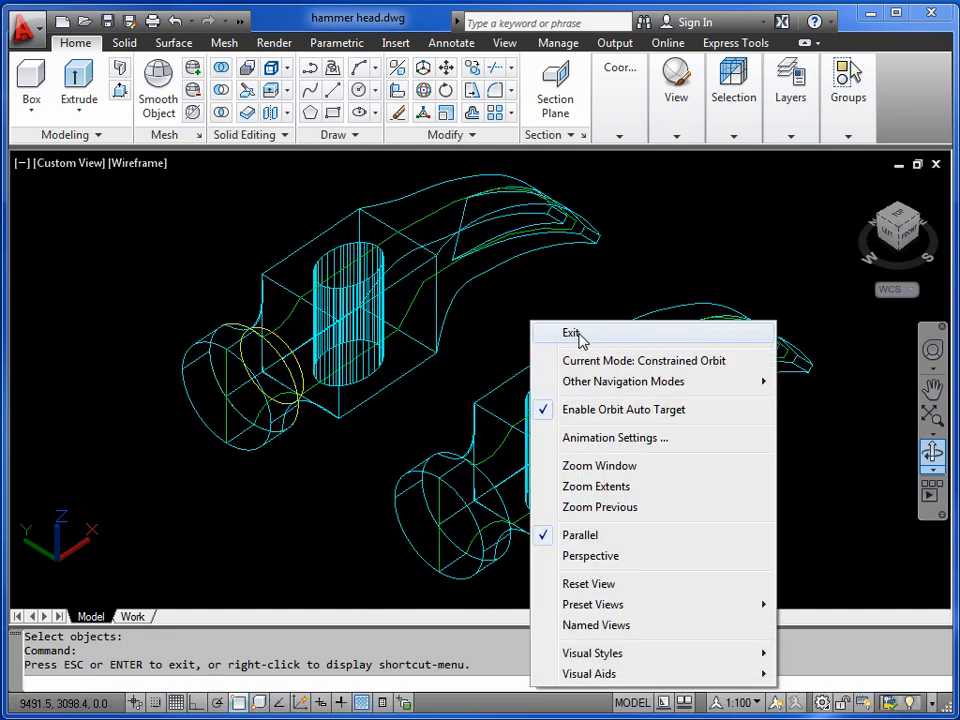
left_click(572, 332)
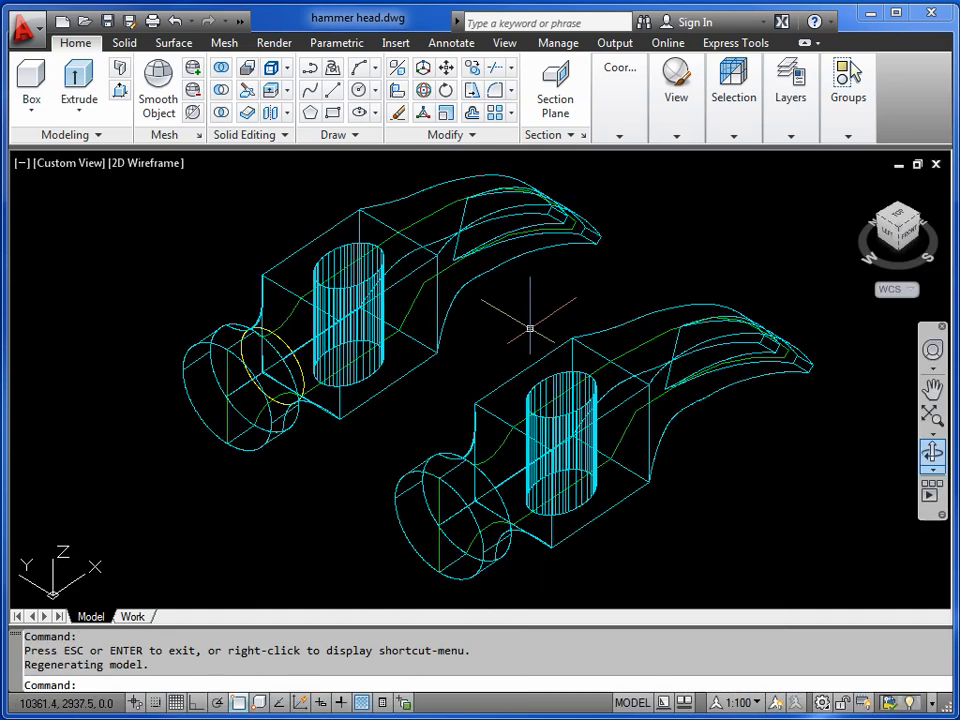